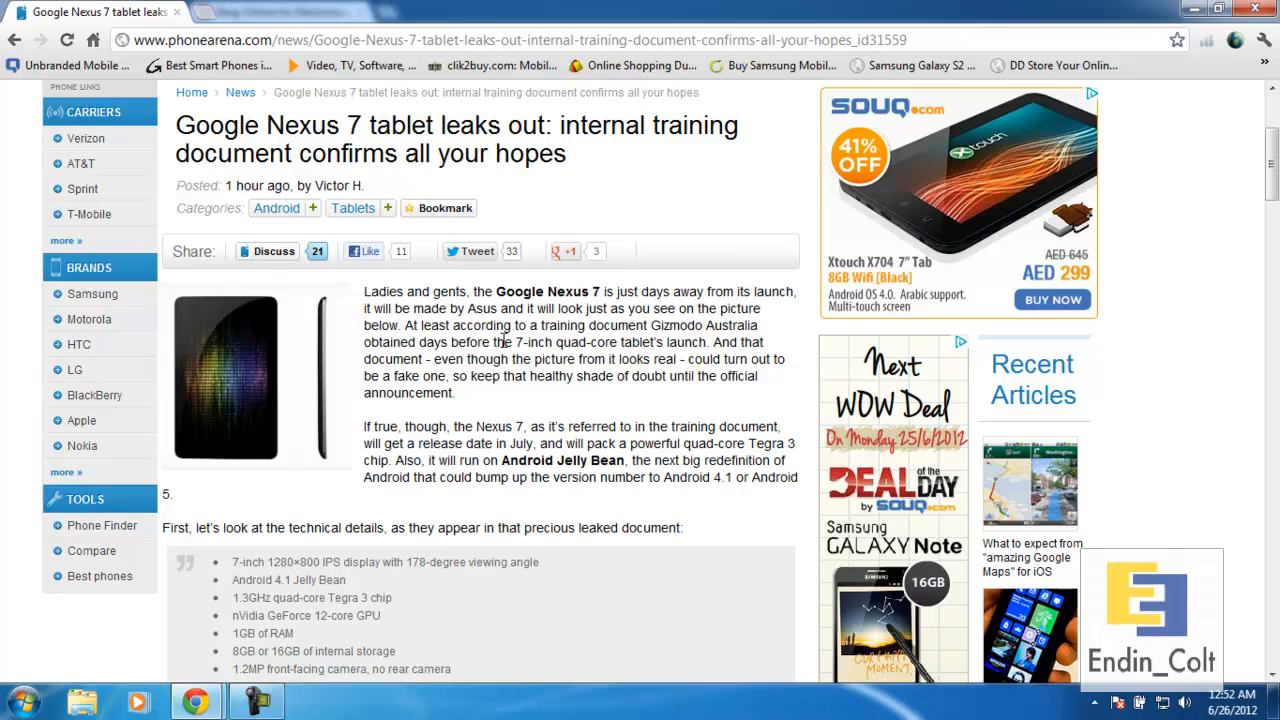
pyautogui.moveTo(500, 342)
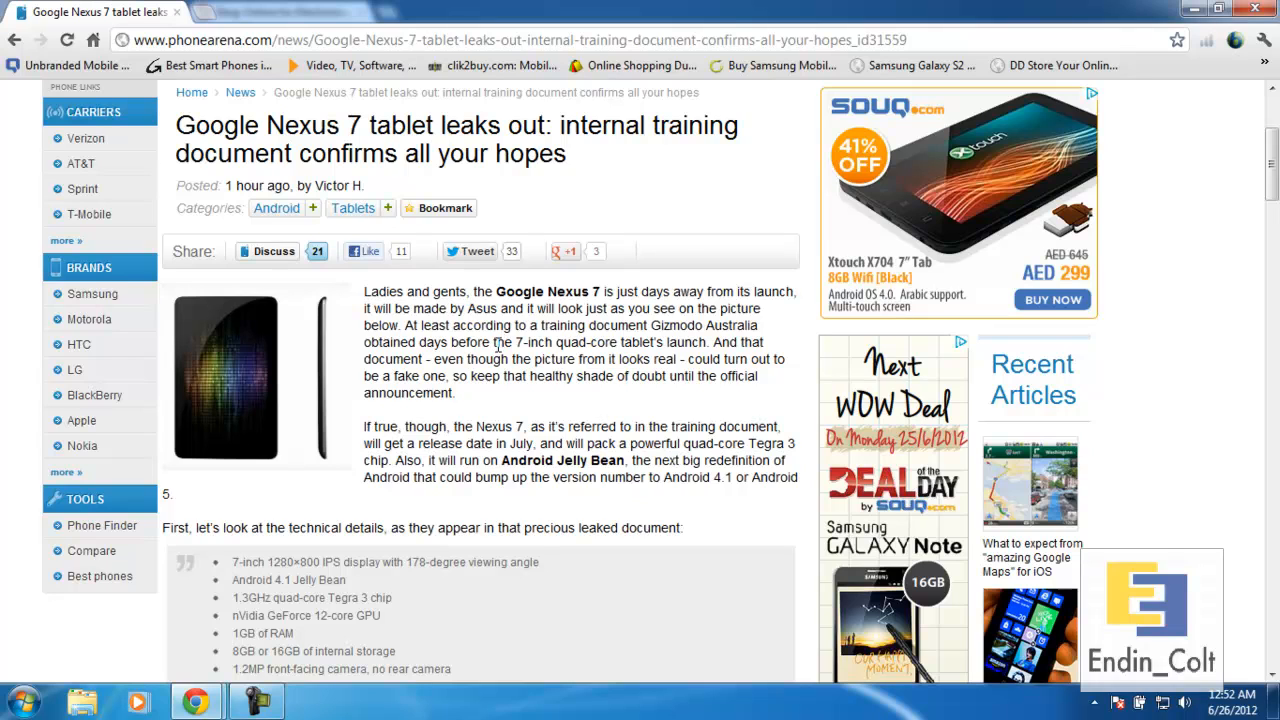
pyautogui.scroll(-3)
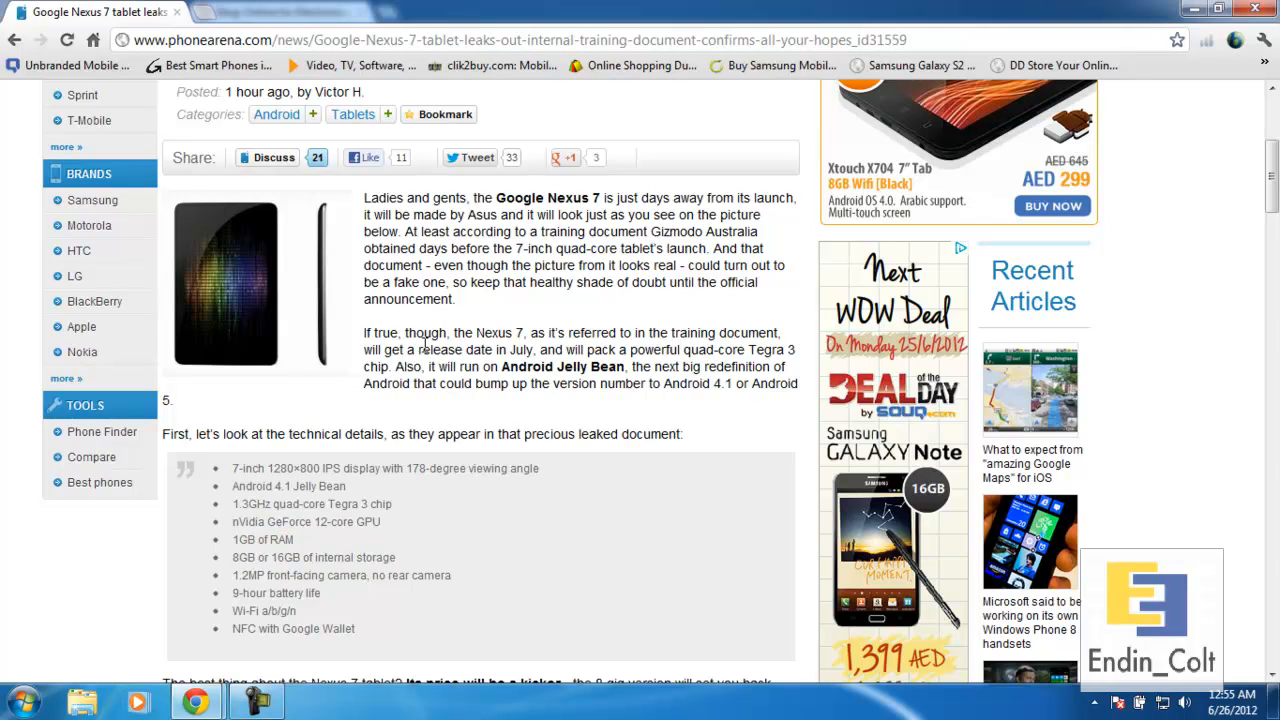
pyautogui.moveTo(490, 452)
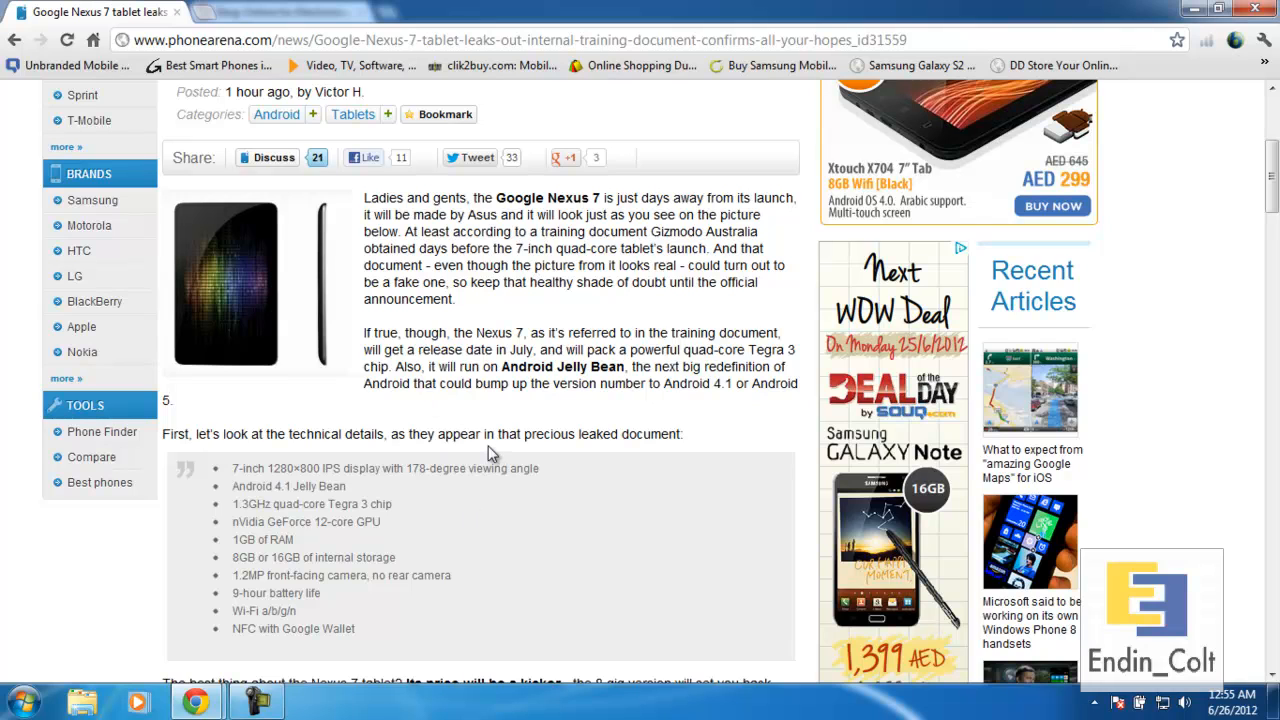
pyautogui.scroll(-3)
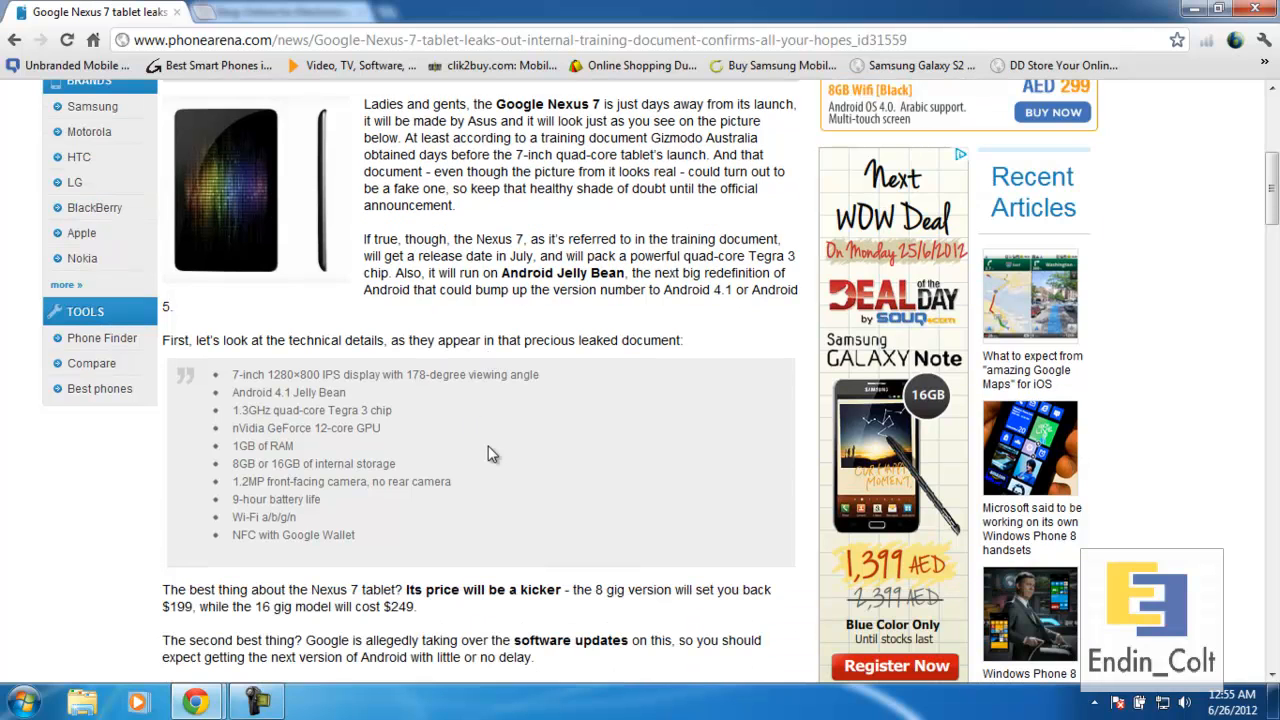
pyautogui.moveTo(370, 498)
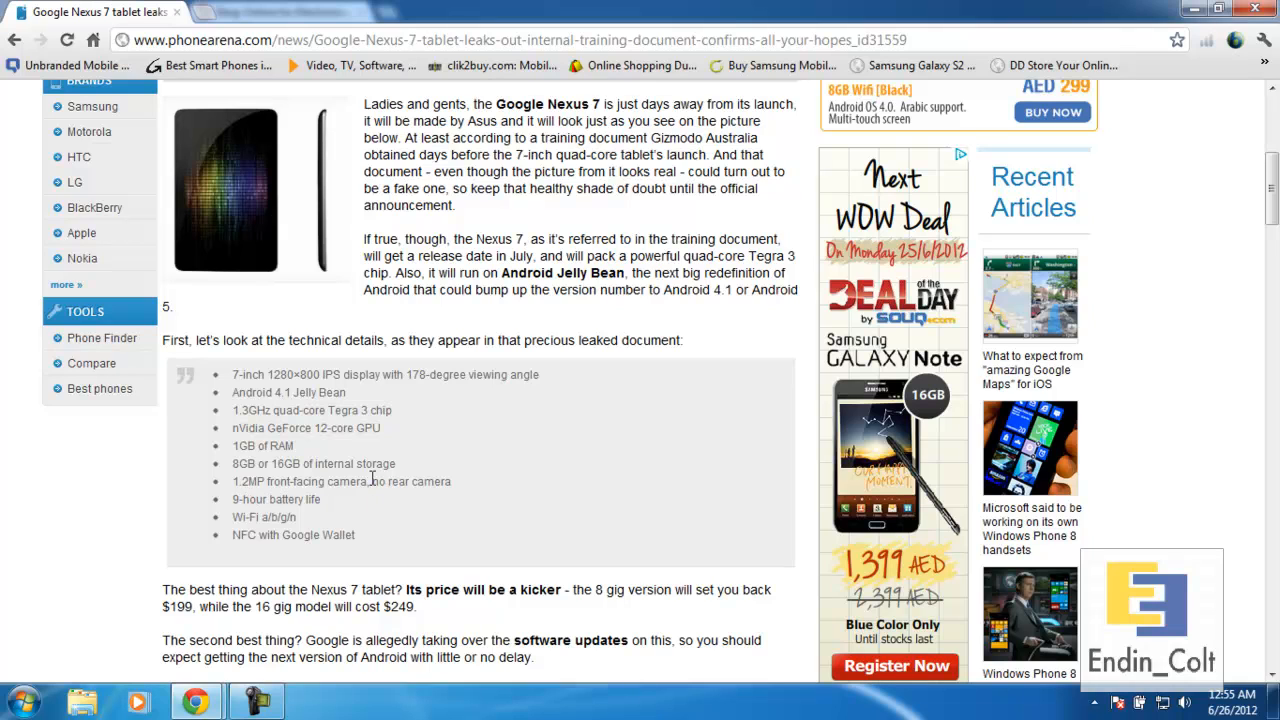
pyautogui.scroll(-3)
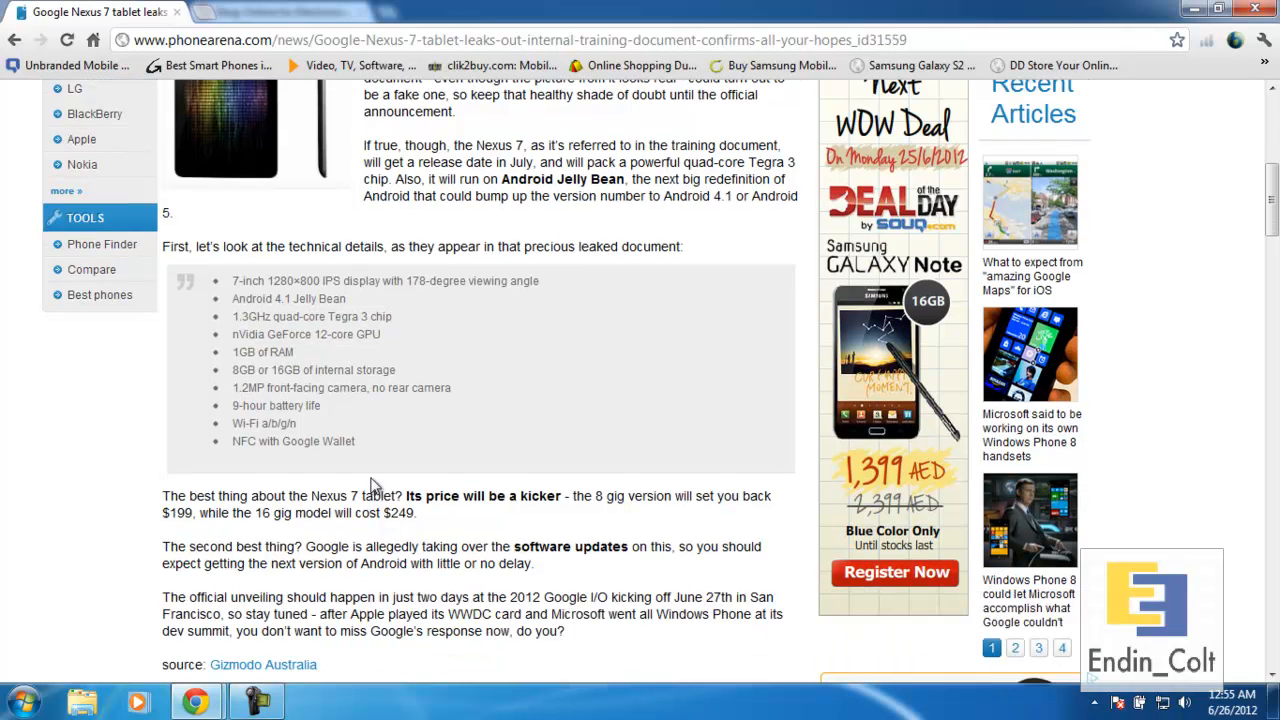